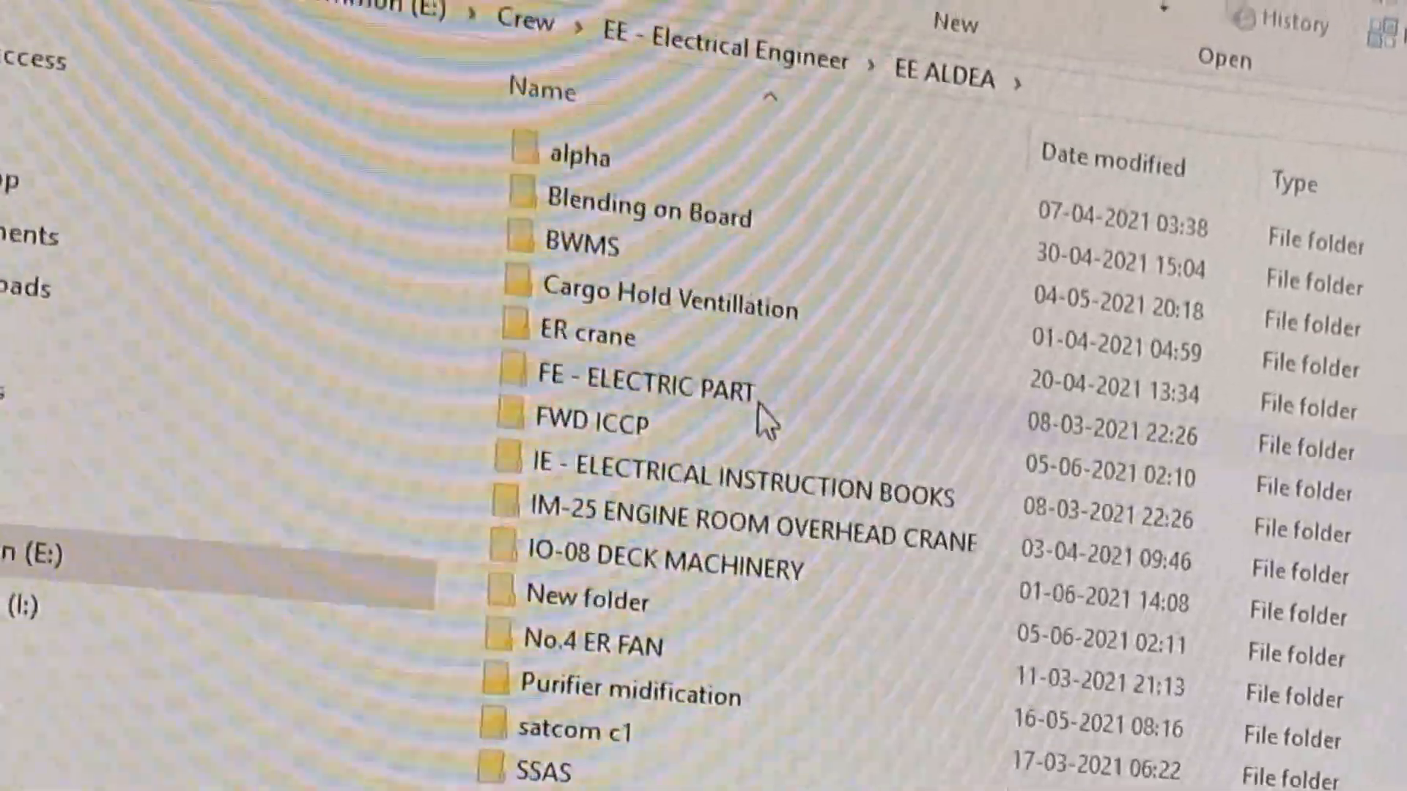
pyautogui.doubleClick(736, 471)
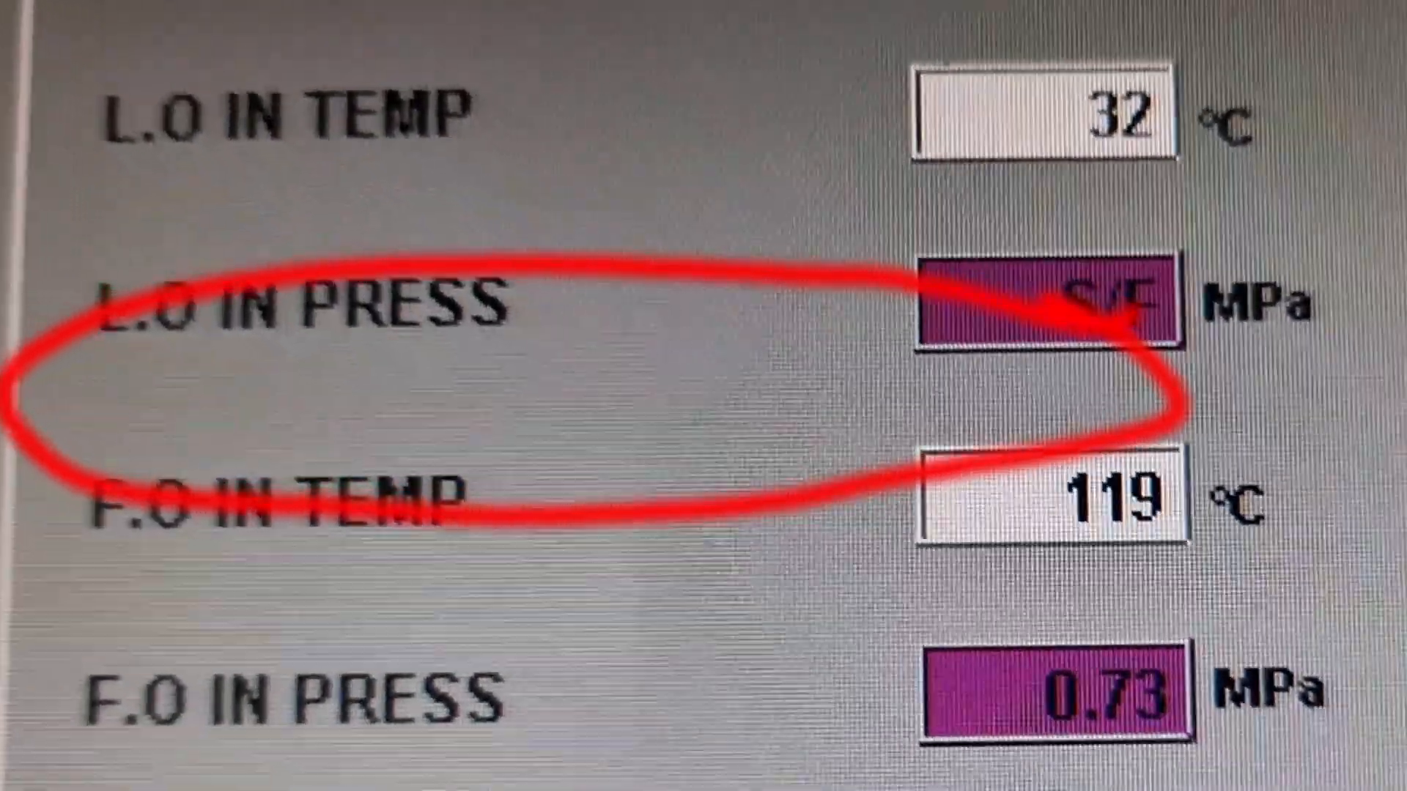
pyautogui.scroll(-3)
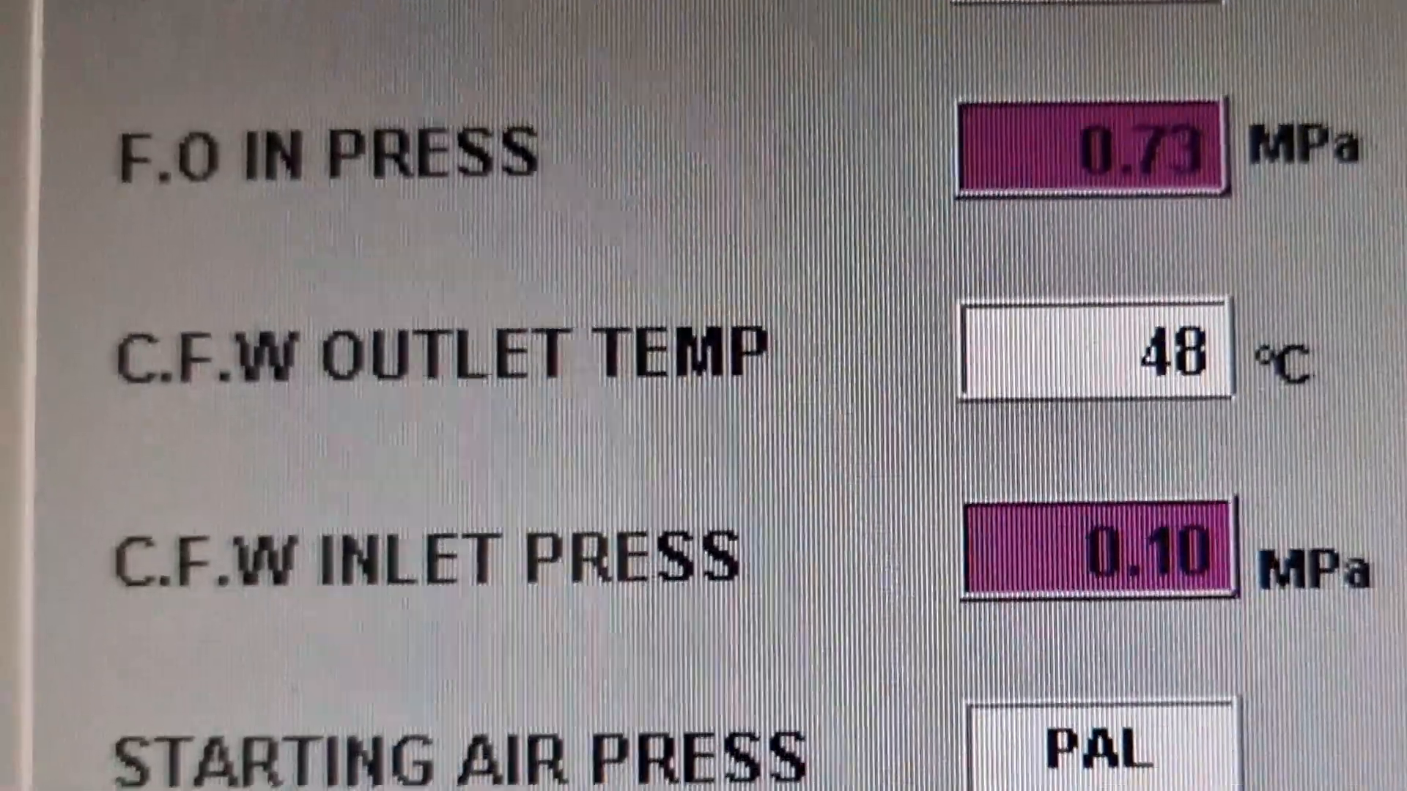